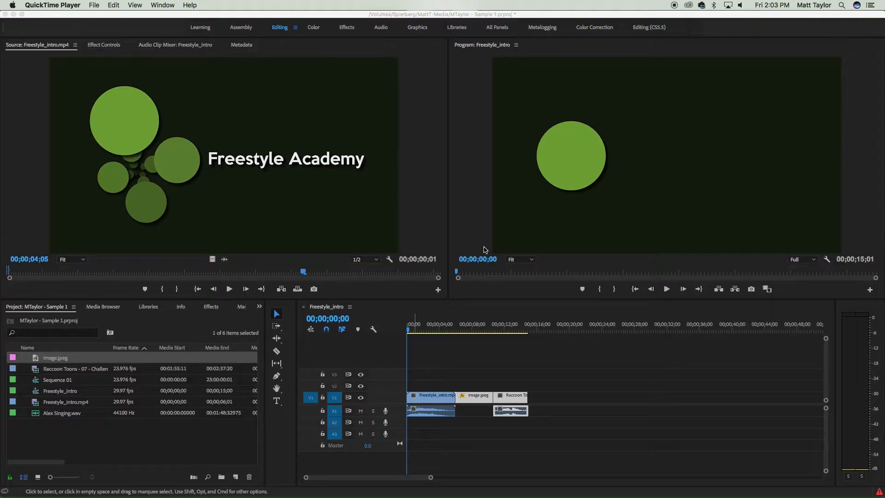
mouse_move(417, 323)
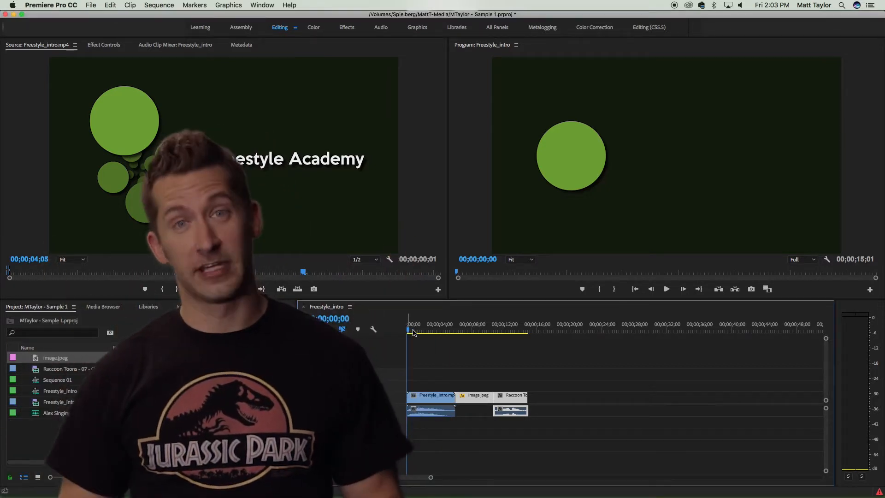
- Scrub the Freestyle_intro timeline, return the playhead to 00;00;00;00 and set the sequence in point there
click(463, 329)
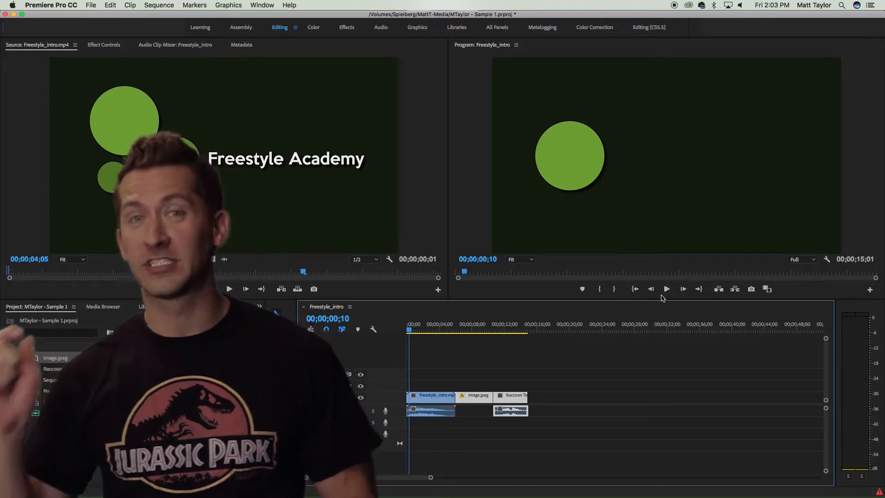
click(439, 323)
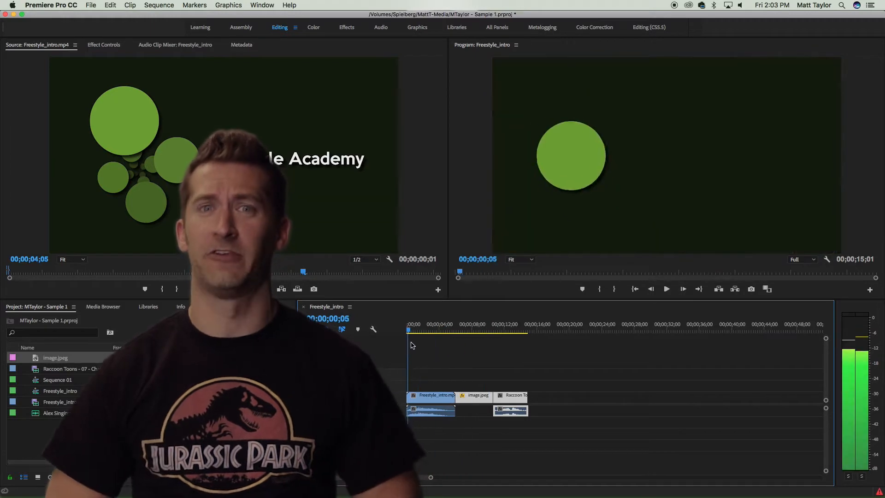
click(477, 330)
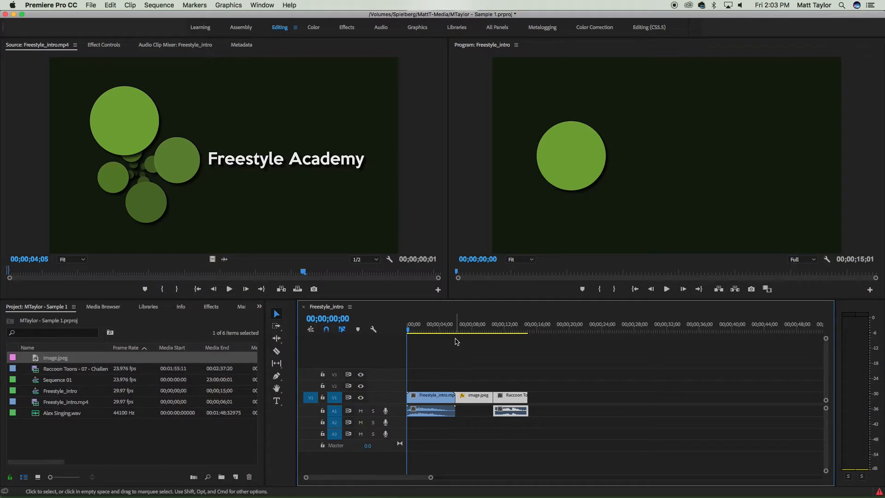
click(521, 330)
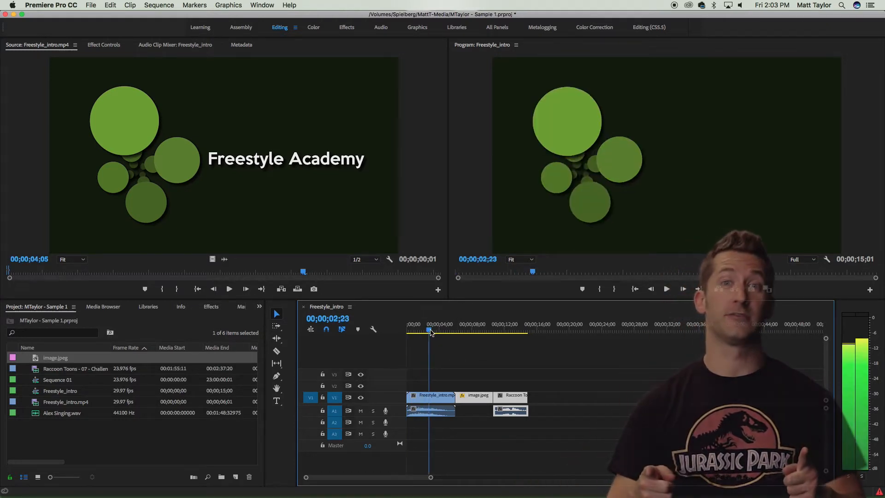
click(408, 324)
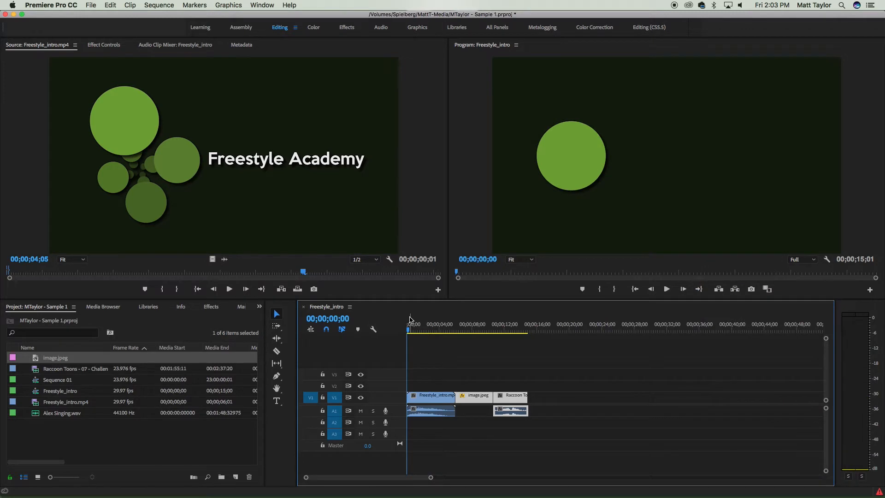
click(441, 368)
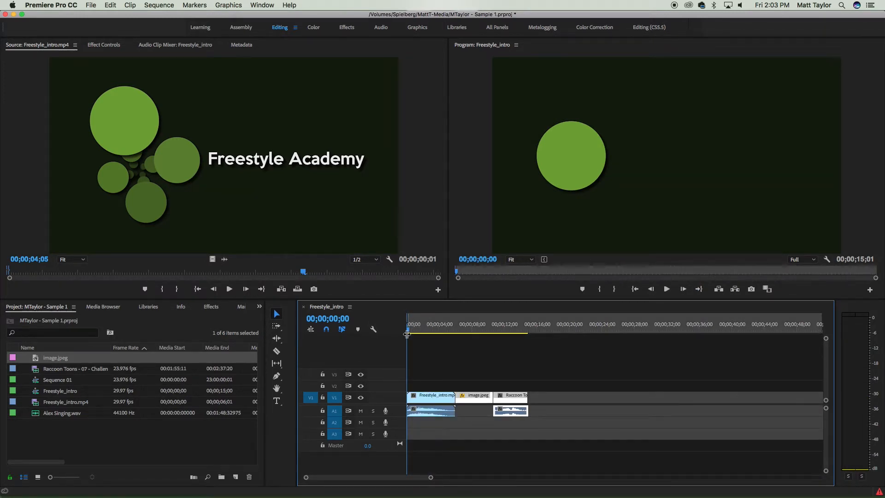
mouse_move(441, 330)
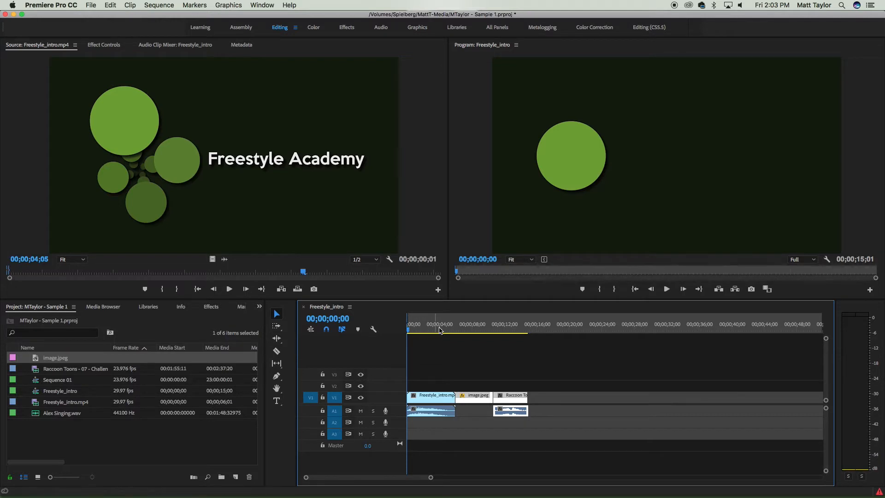
click(529, 330)
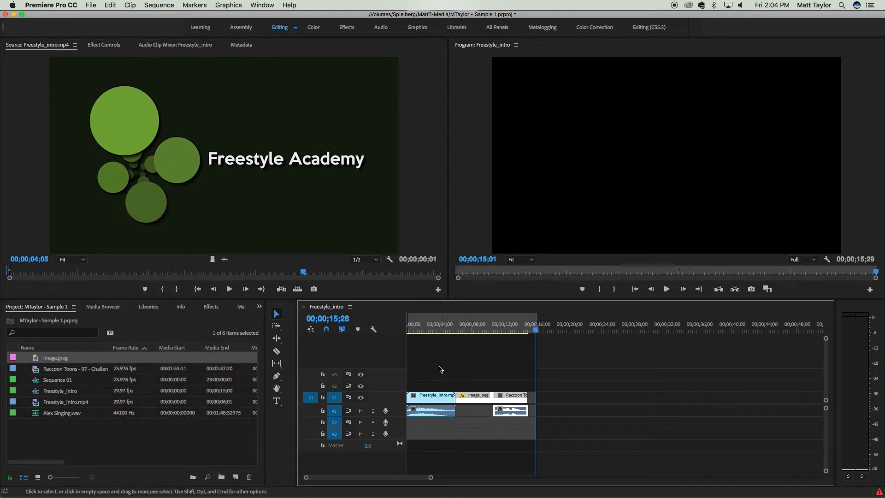
mouse_move(414, 430)
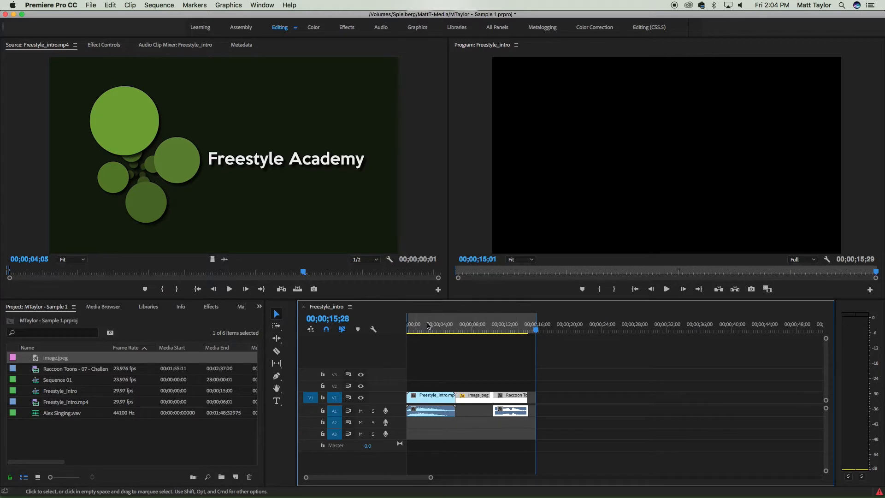
mouse_move(452, 372)
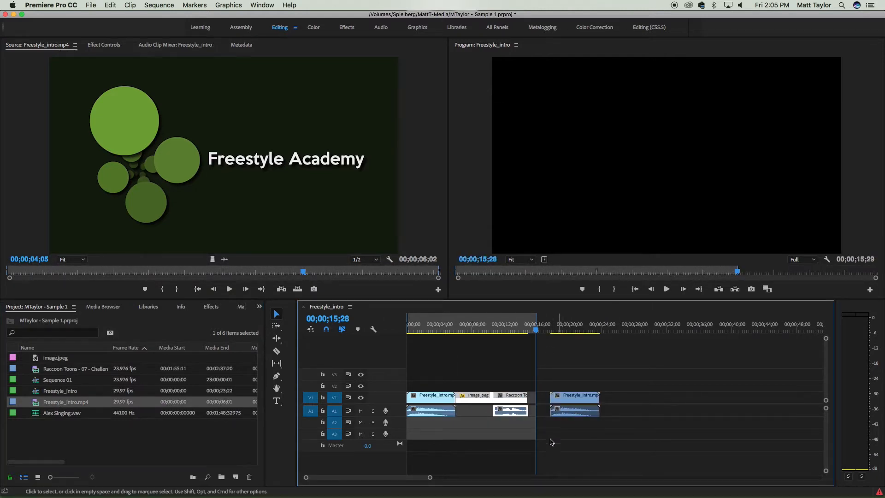
mouse_move(395, 380)
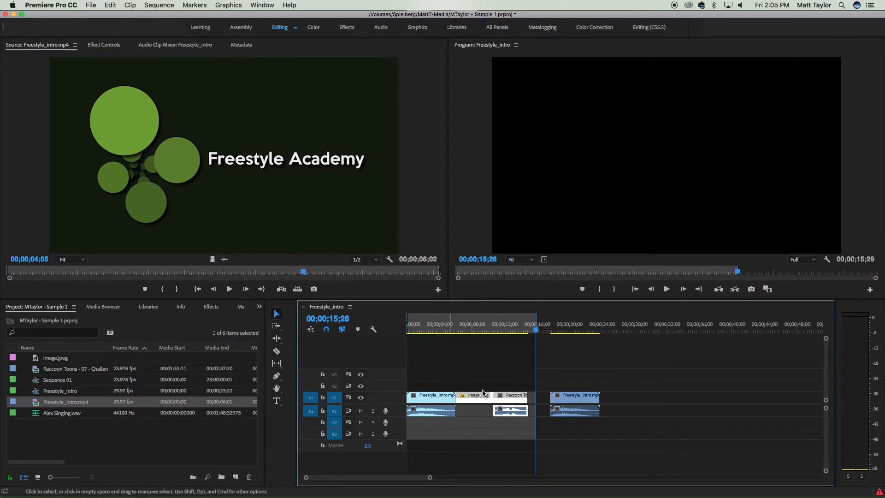
mouse_move(88, 3)
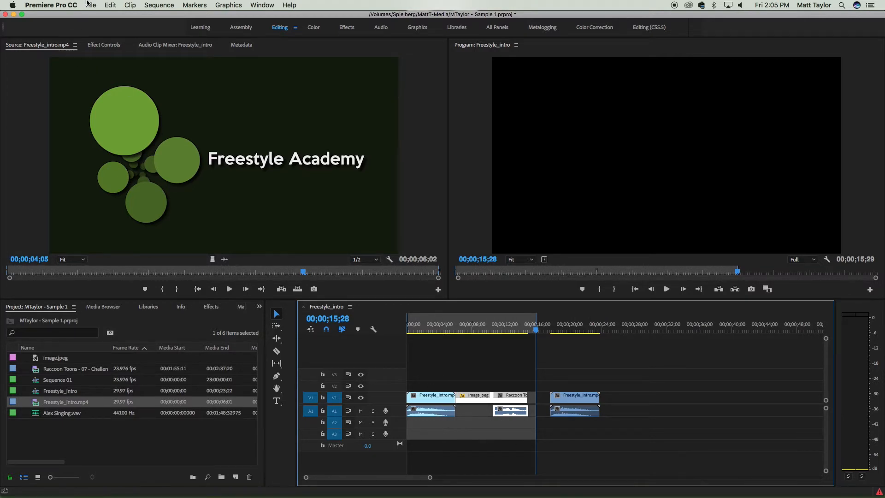
- Start File > Export > Media for the sequence, keeping H.264 with the Match Source – High bitrate preset
click(92, 5)
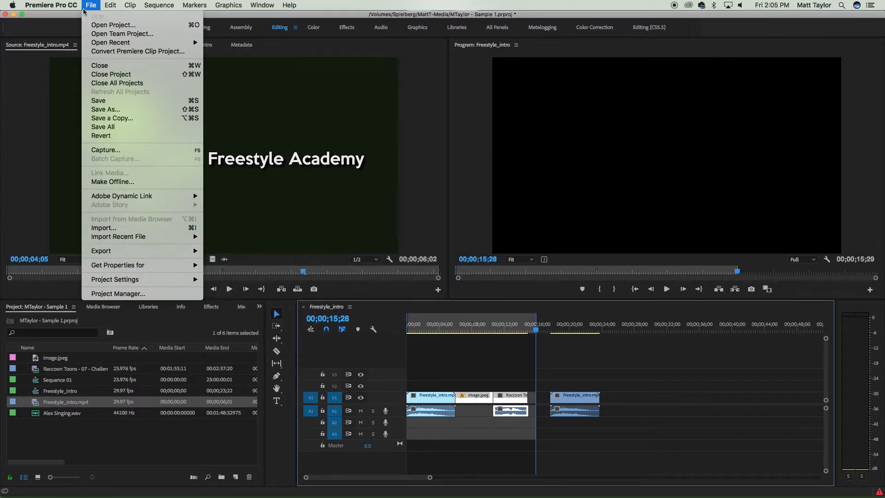
mouse_move(101, 250)
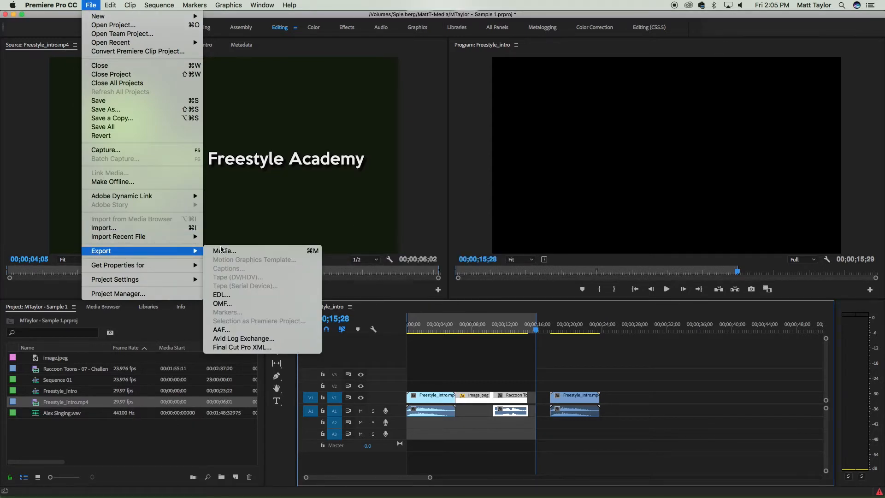
click(223, 251)
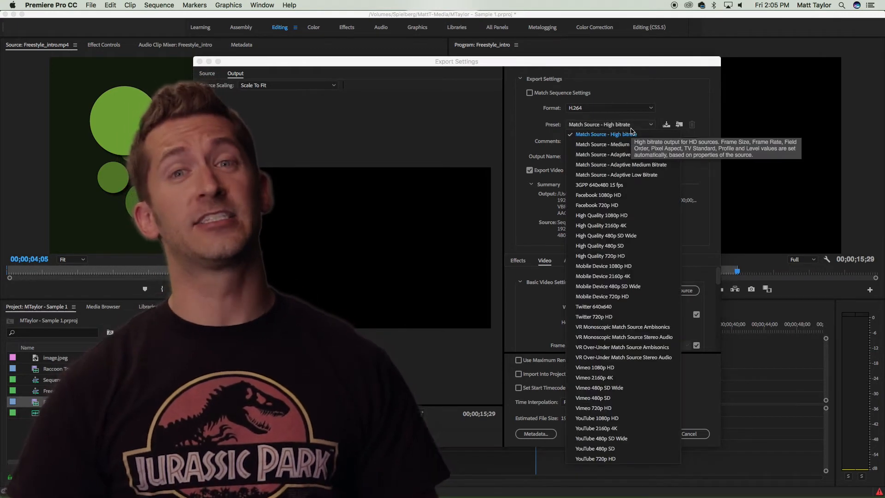
mouse_move(610, 366)
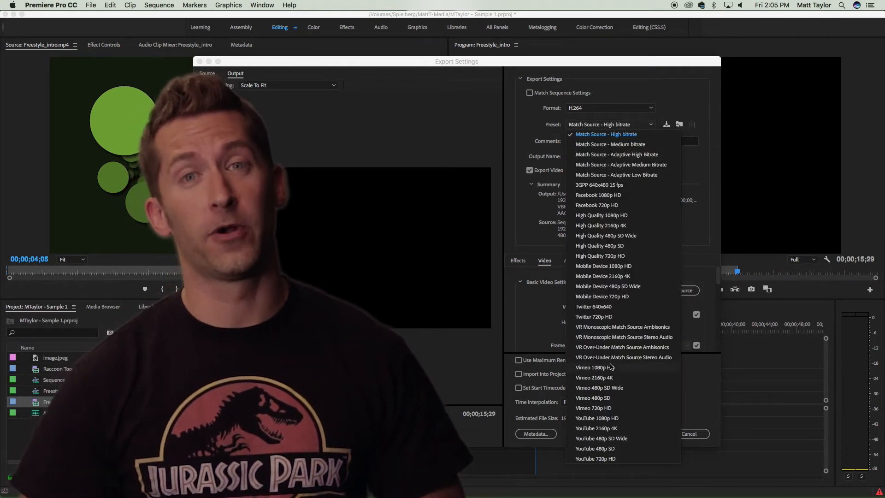
click(606, 134)
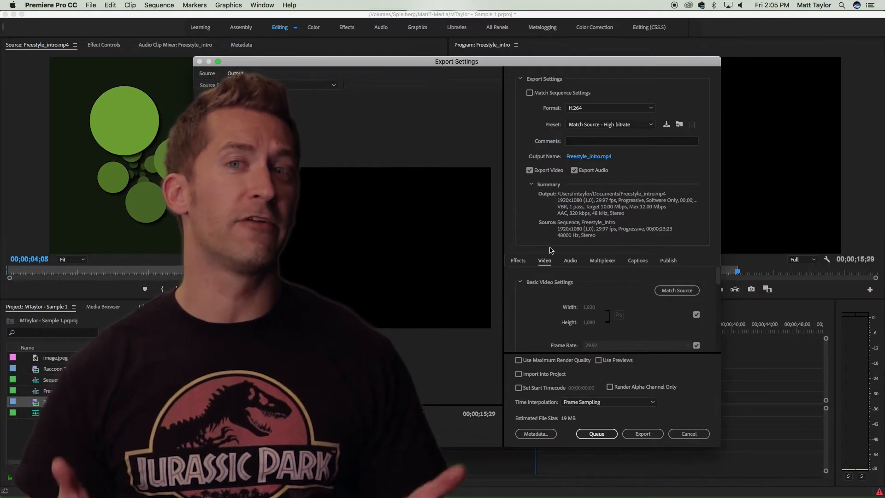
- Keep H.264 as the format and choose the YouTube 1080p HD export preset
click(235, 74)
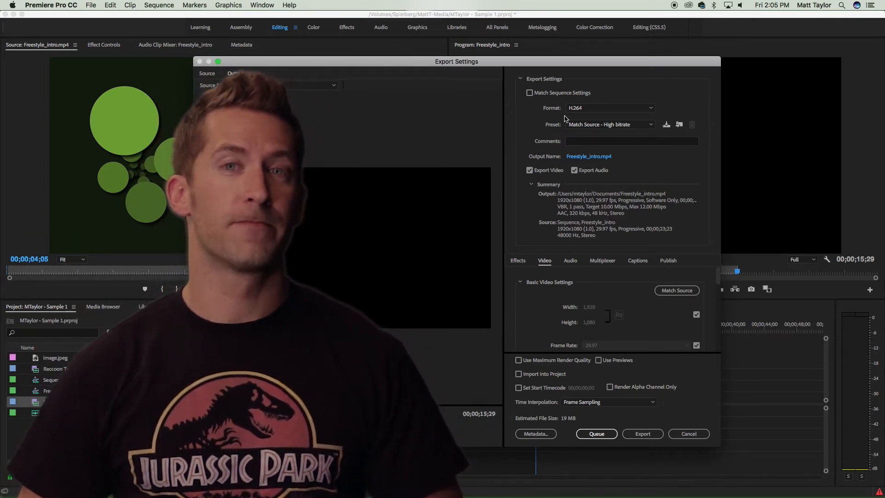
click(235, 74)
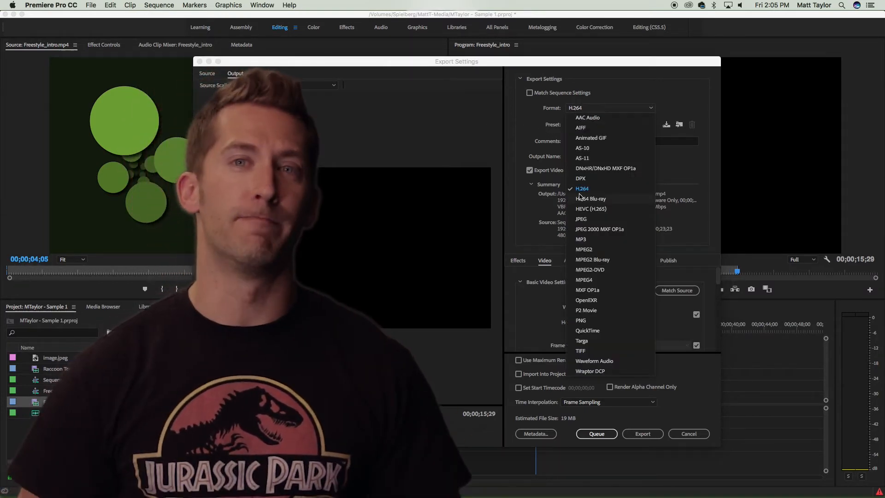
click(581, 188)
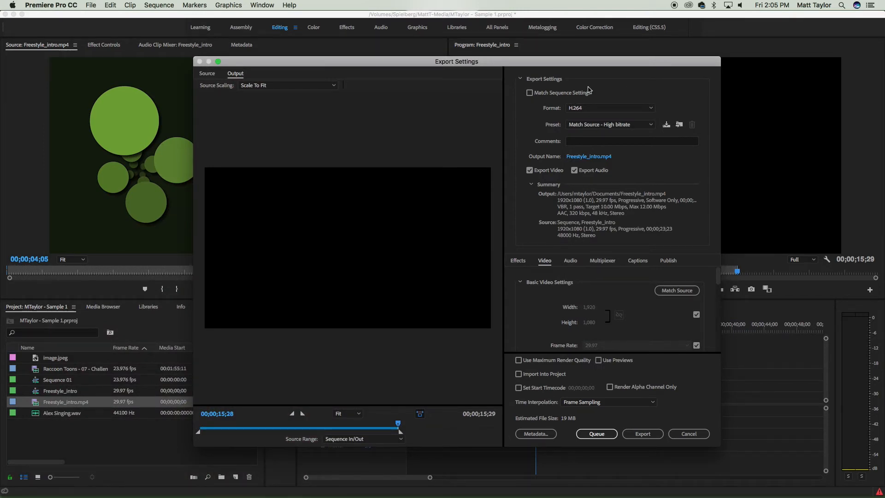
mouse_move(554, 99)
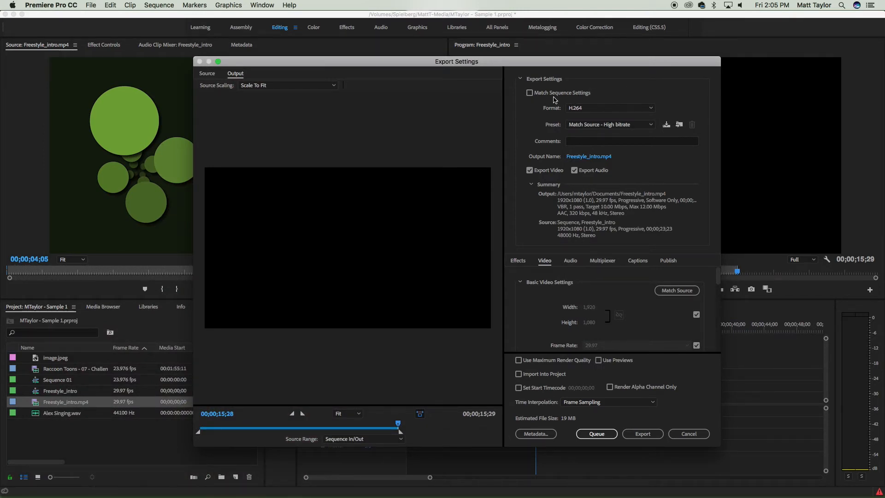
mouse_move(489, 127)
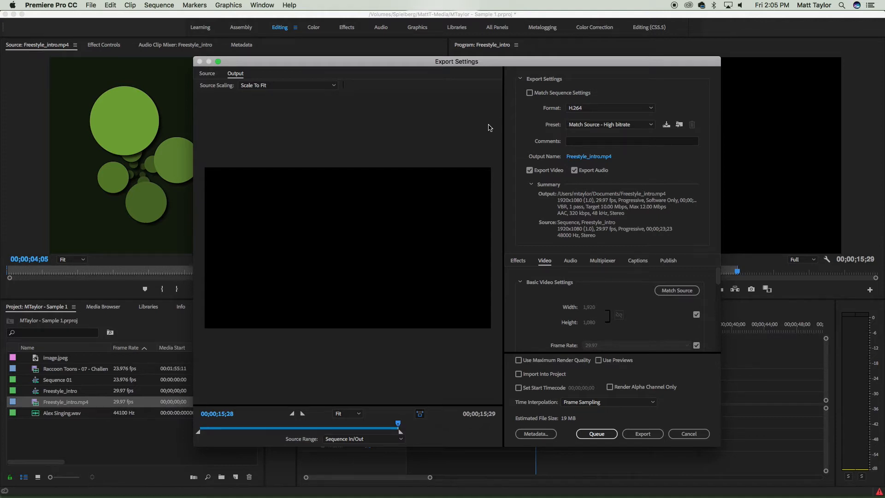
mouse_move(570, 119)
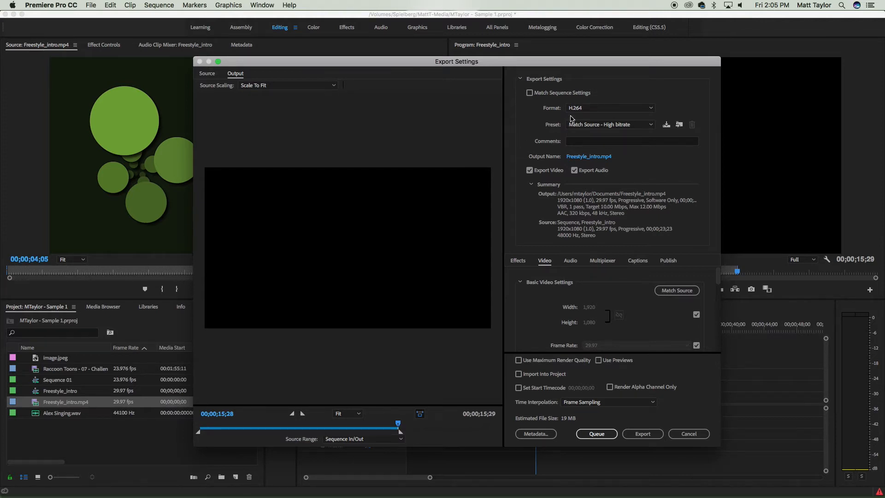
click(609, 124)
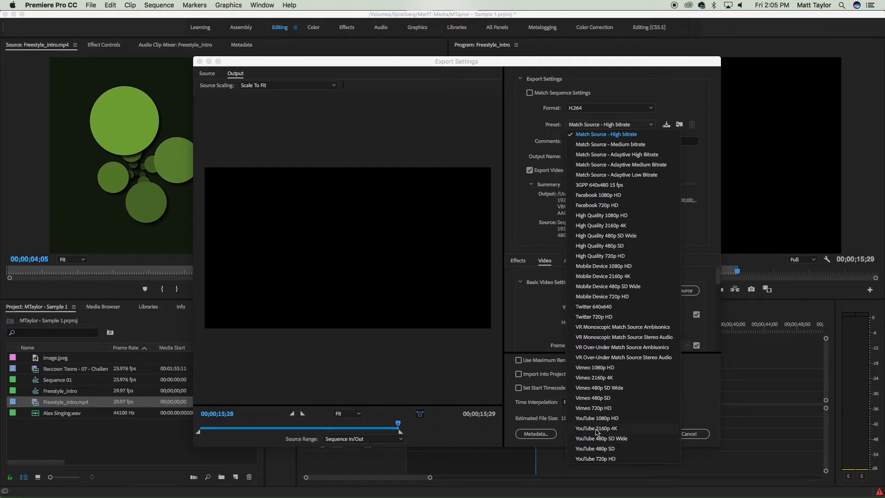
mouse_move(615, 426)
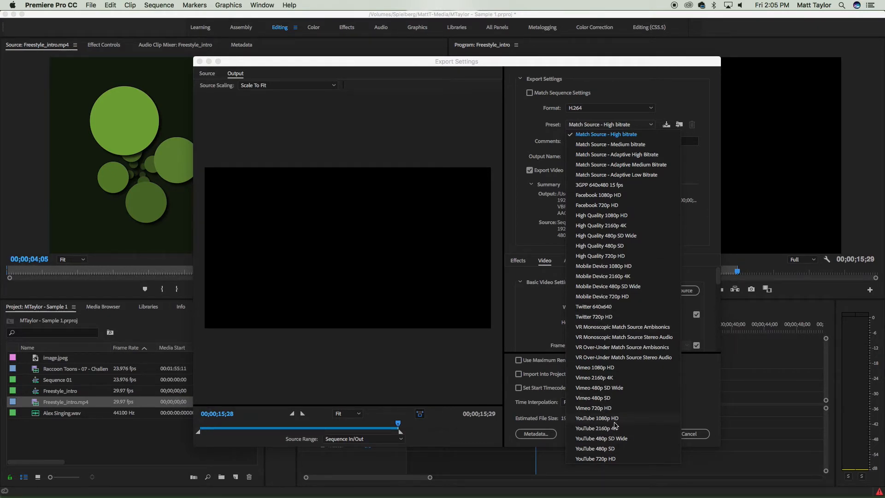
click(597, 417)
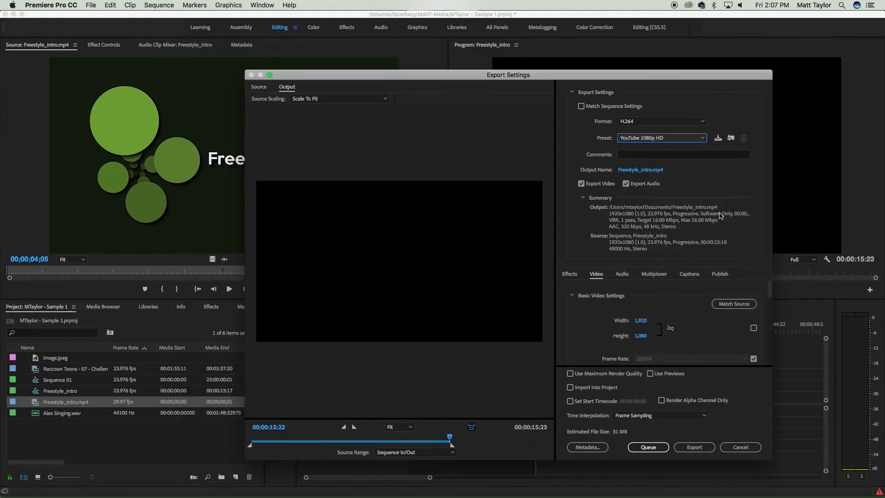
mouse_move(650, 339)
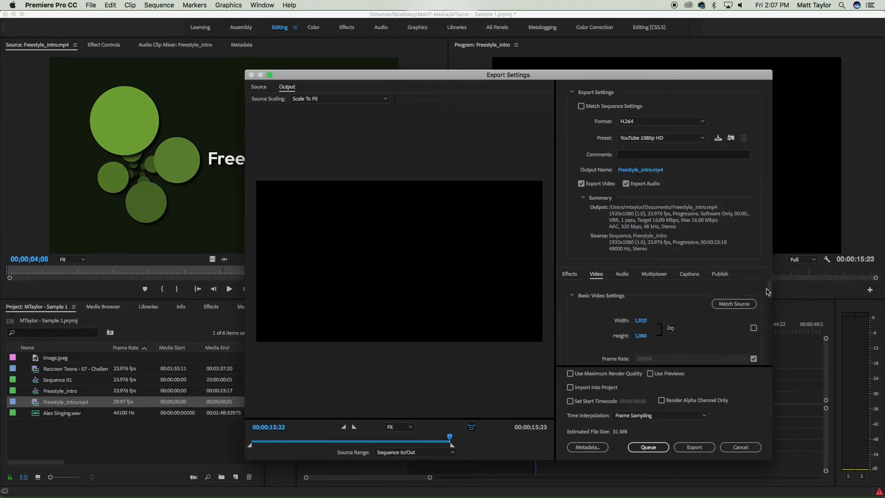
scroll(down, 3)
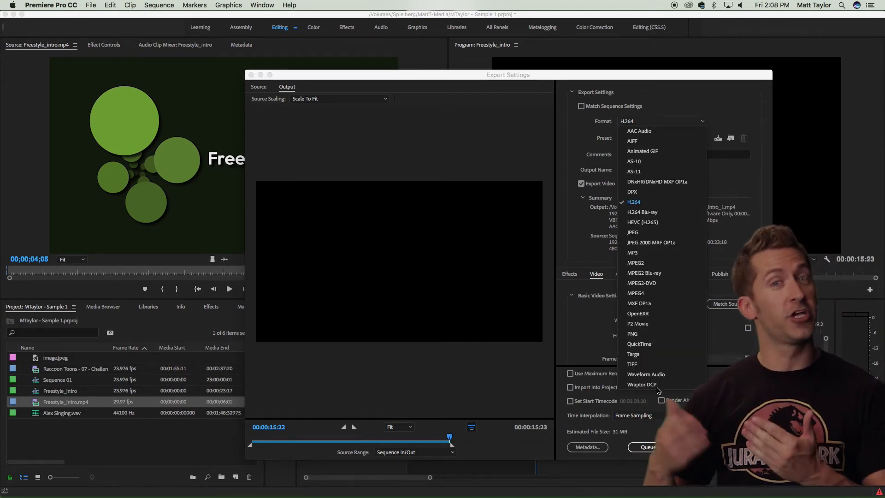
click(633, 202)
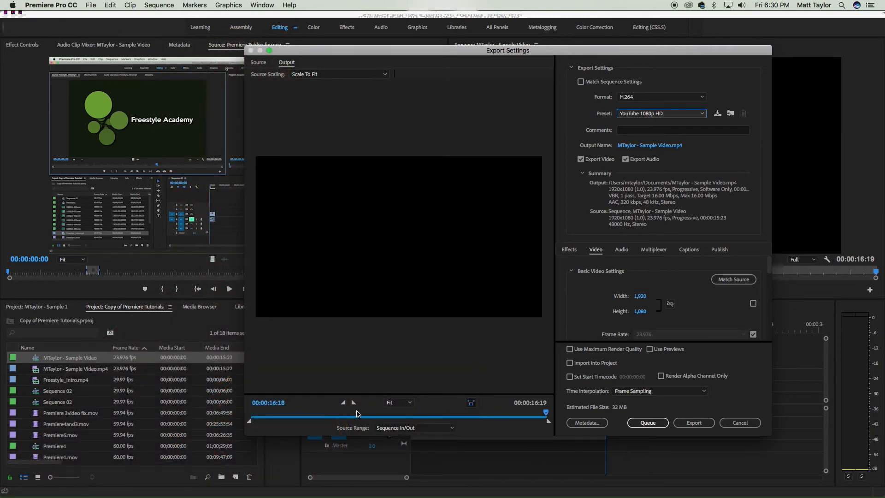
mouse_move(356, 424)
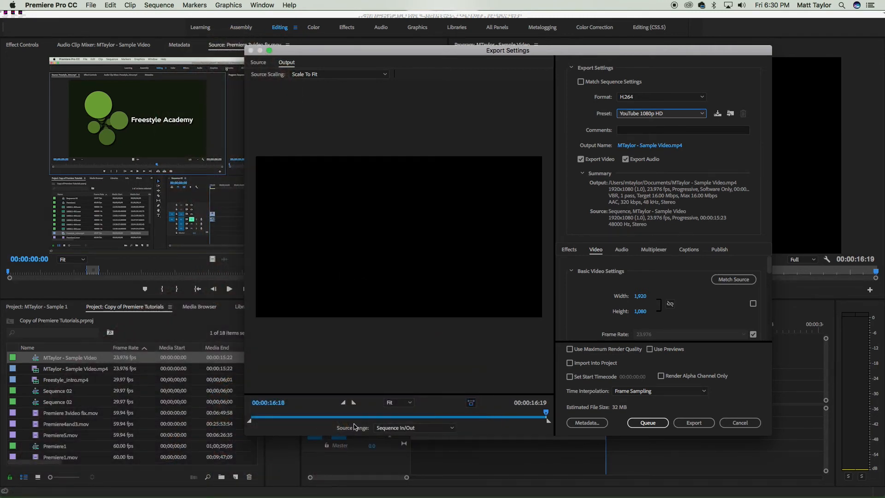
mouse_move(348, 434)
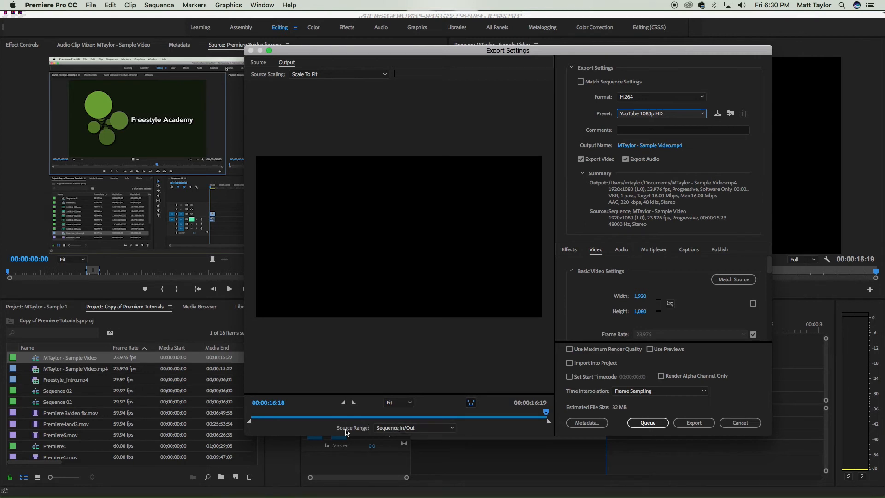
mouse_move(354, 430)
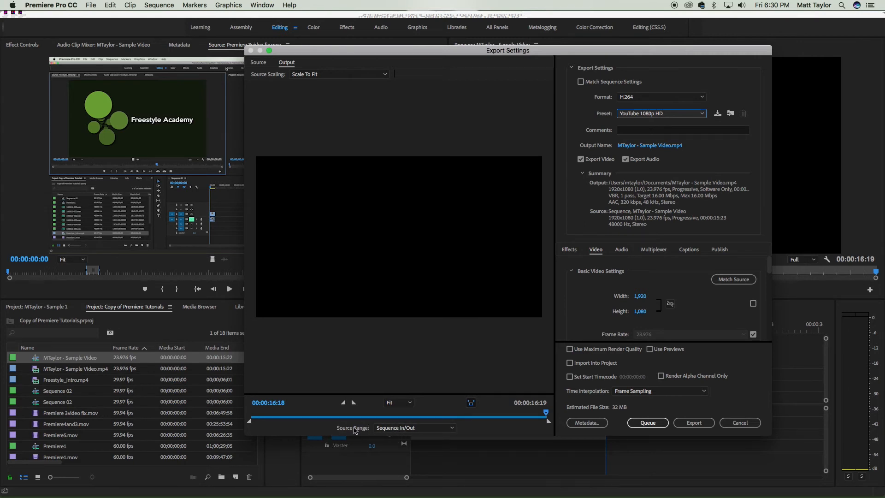
mouse_move(415, 428)
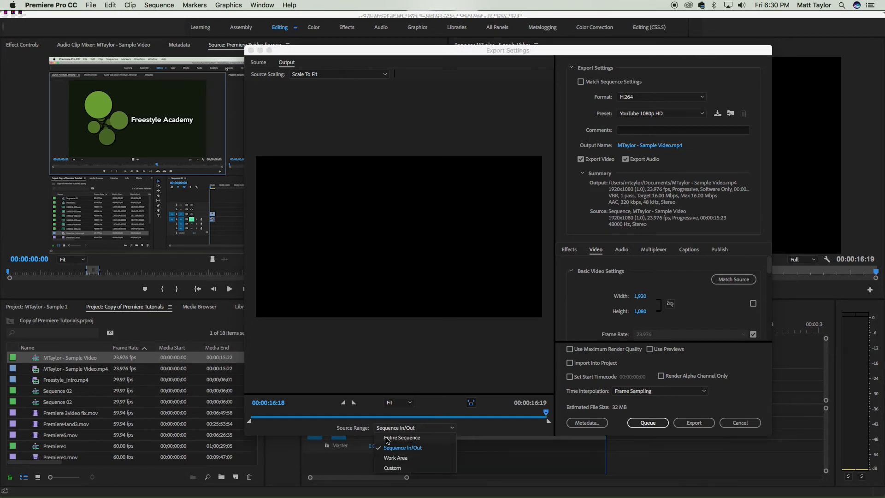
mouse_move(411, 439)
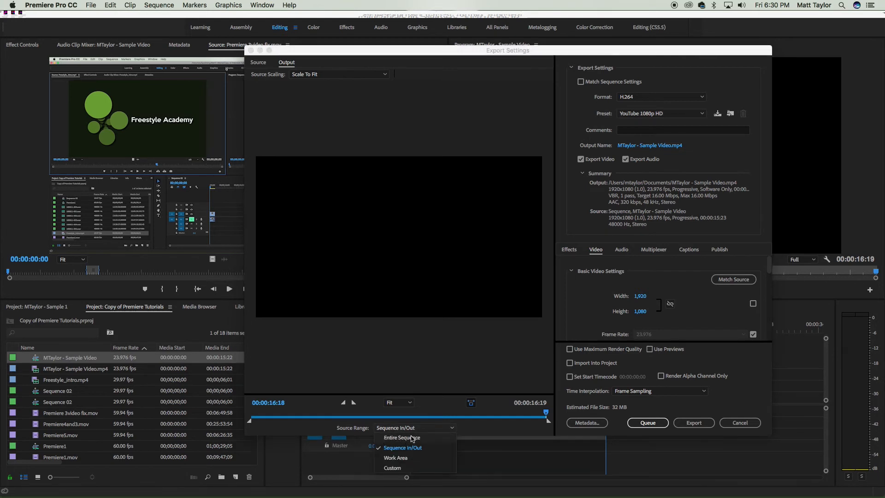
click(401, 437)
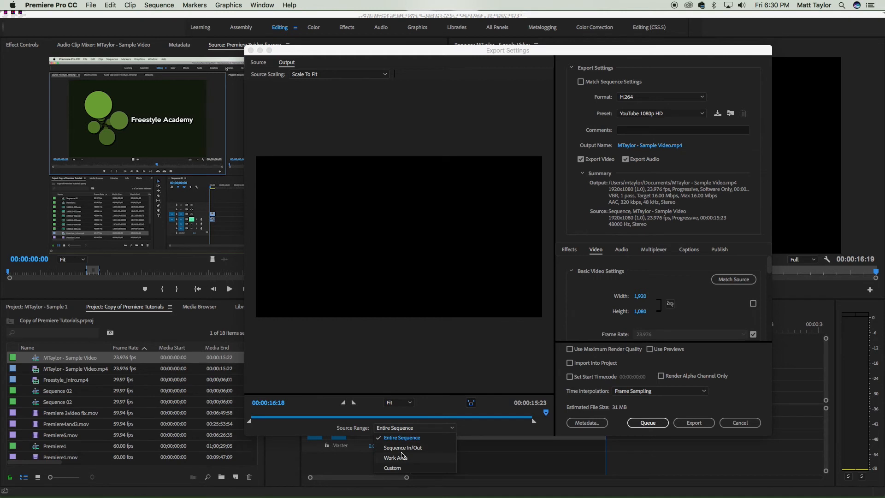
click(396, 458)
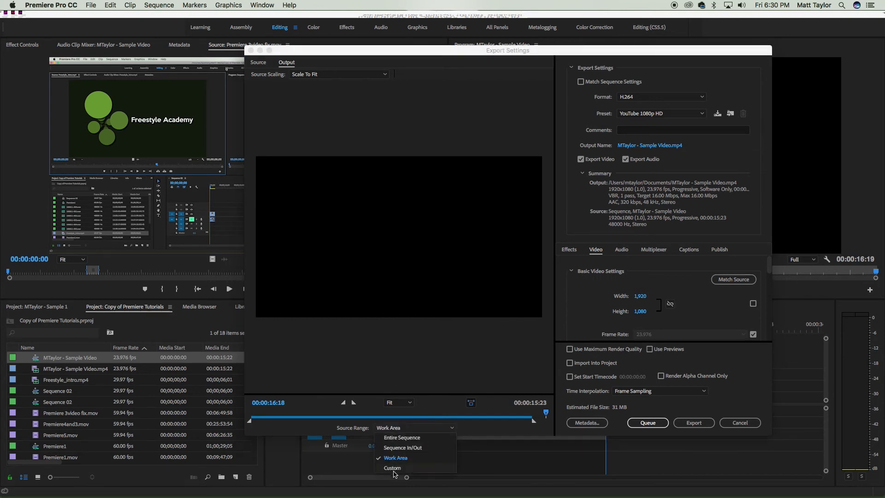
mouse_move(419, 450)
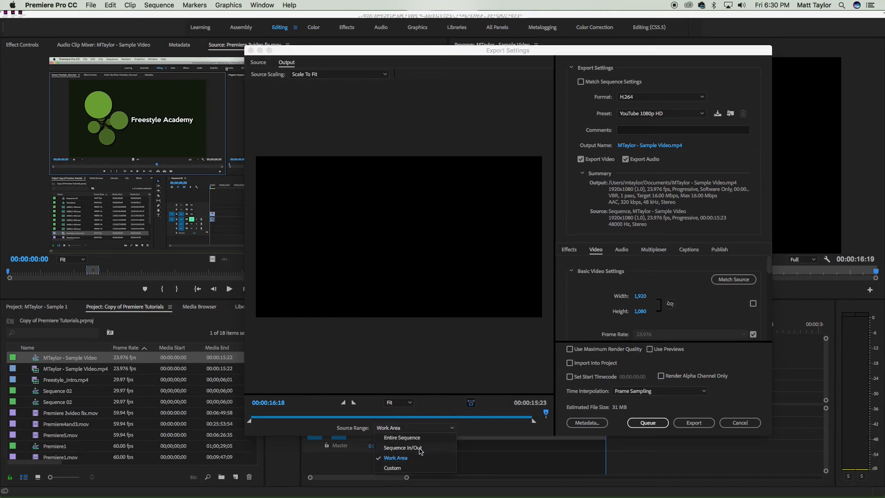
click(402, 448)
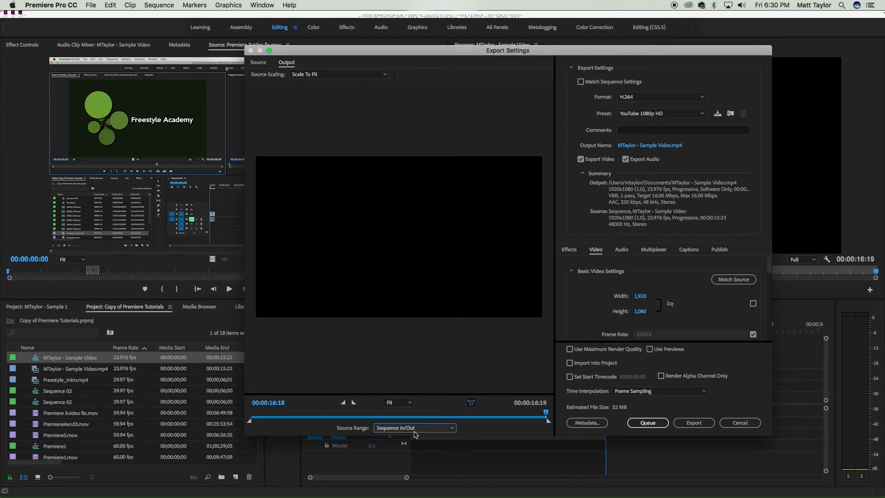
mouse_move(457, 426)
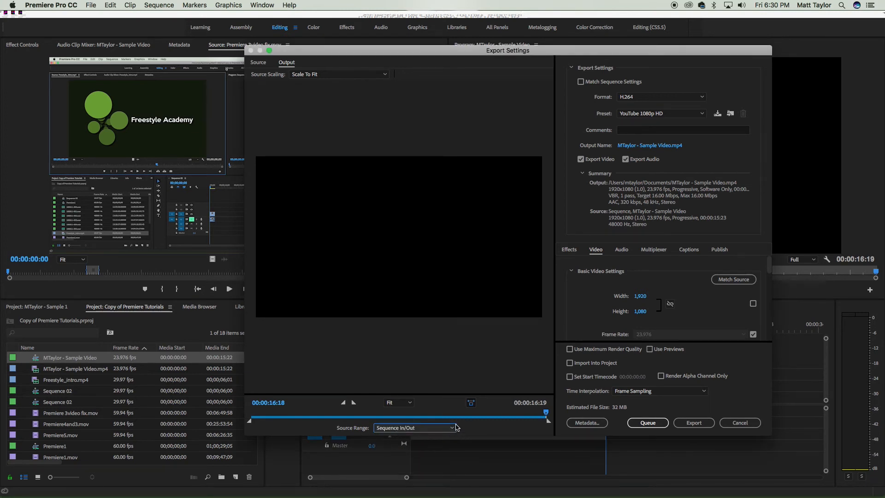
mouse_move(458, 390)
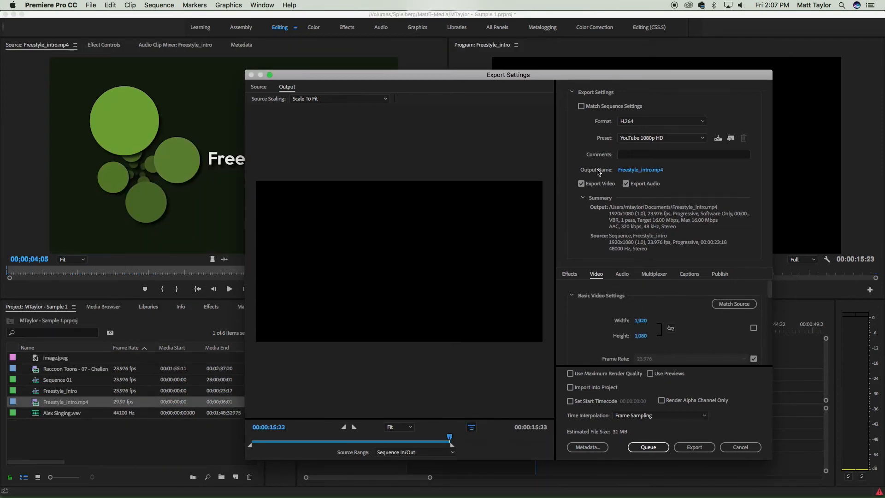
- Name the output 'MTaylor - Sample Video.mp4' and save it to the MTaylor folder on Teacher_Files
click(639, 170)
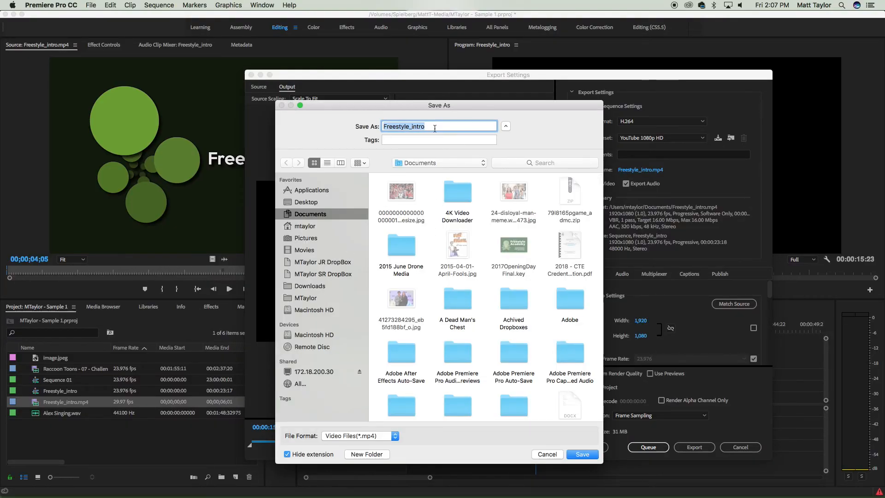
mouse_move(359, 126)
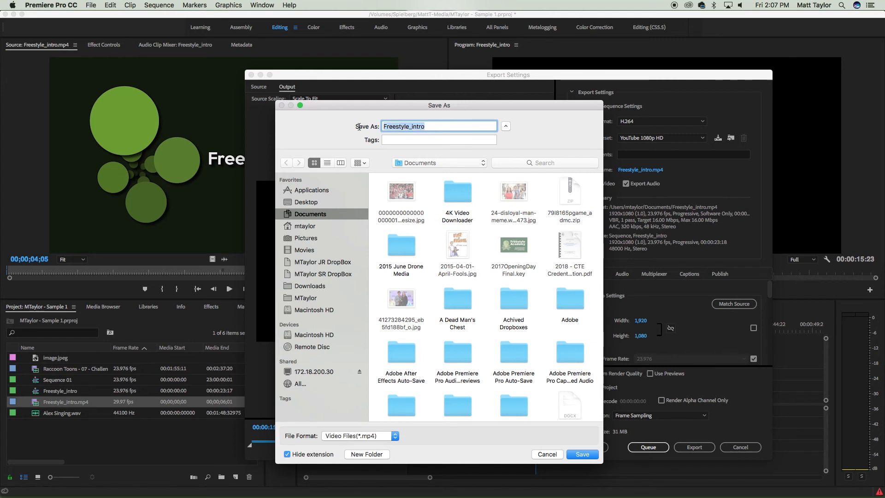
text(MTaylor - S)
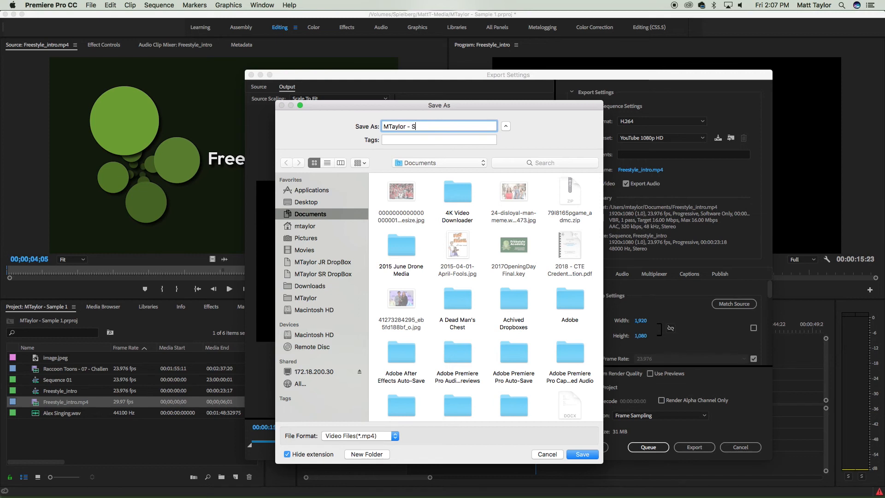
text(ample Video)
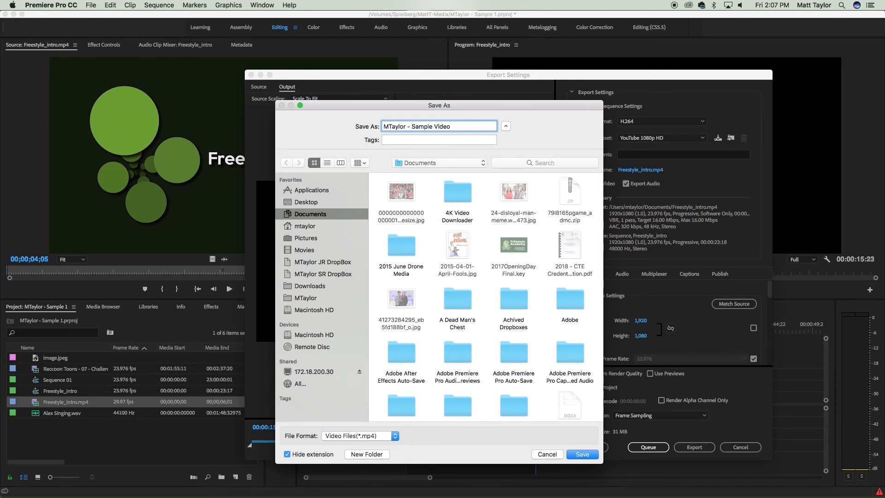
click(304, 298)
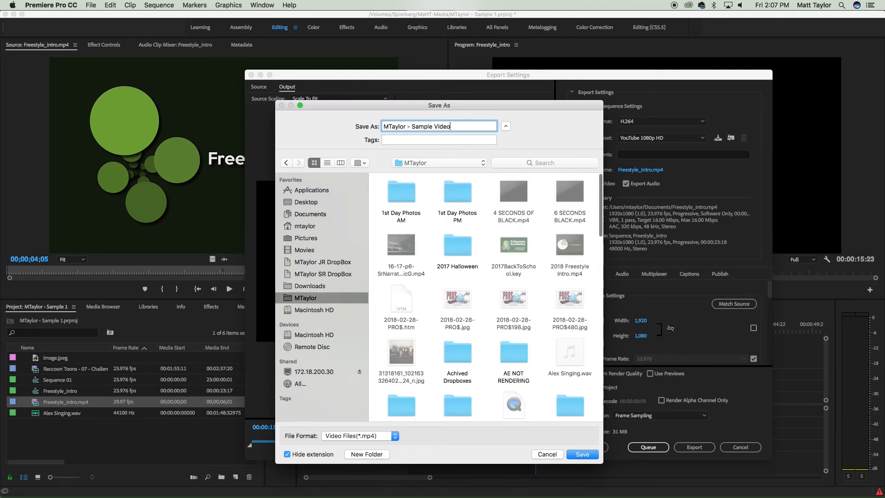
click(582, 455)
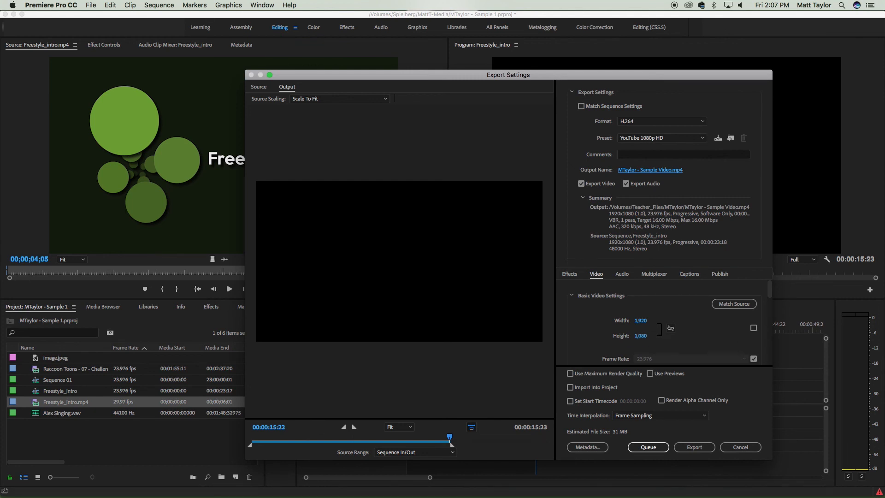
- Export the sequence's in/out range, starting the encode of MTaylor - Sample Video.mp4
scroll(down, 3)
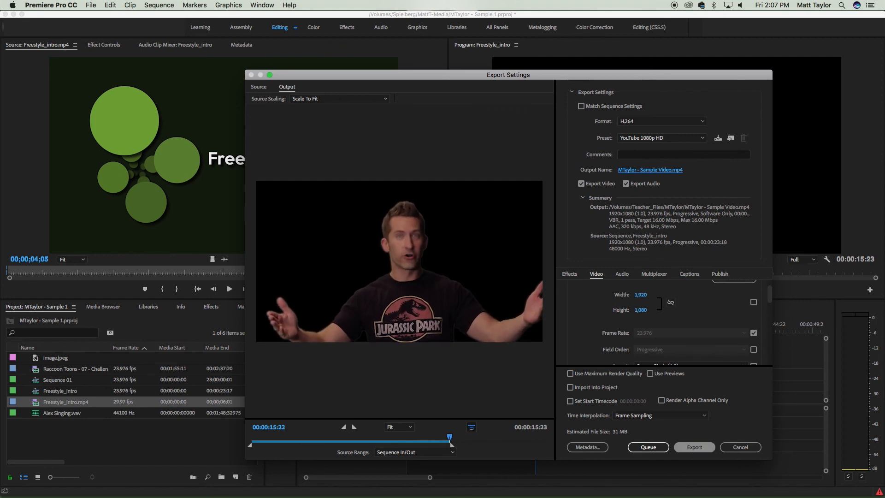
click(693, 446)
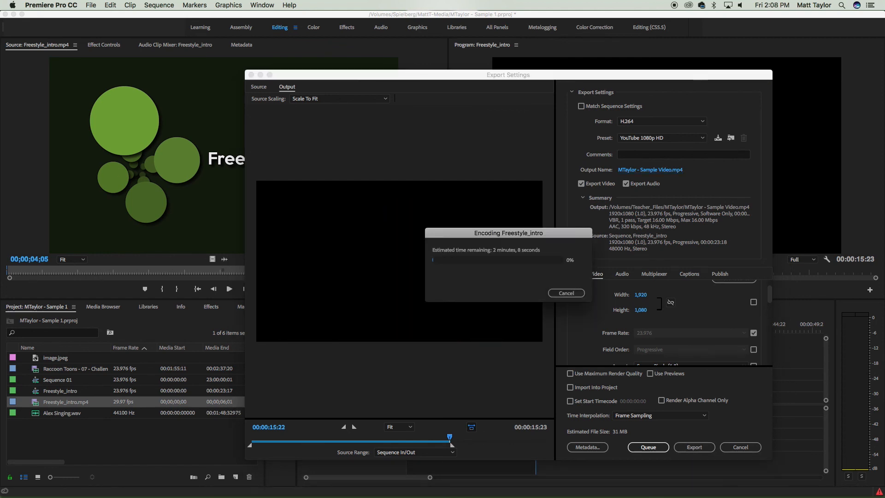